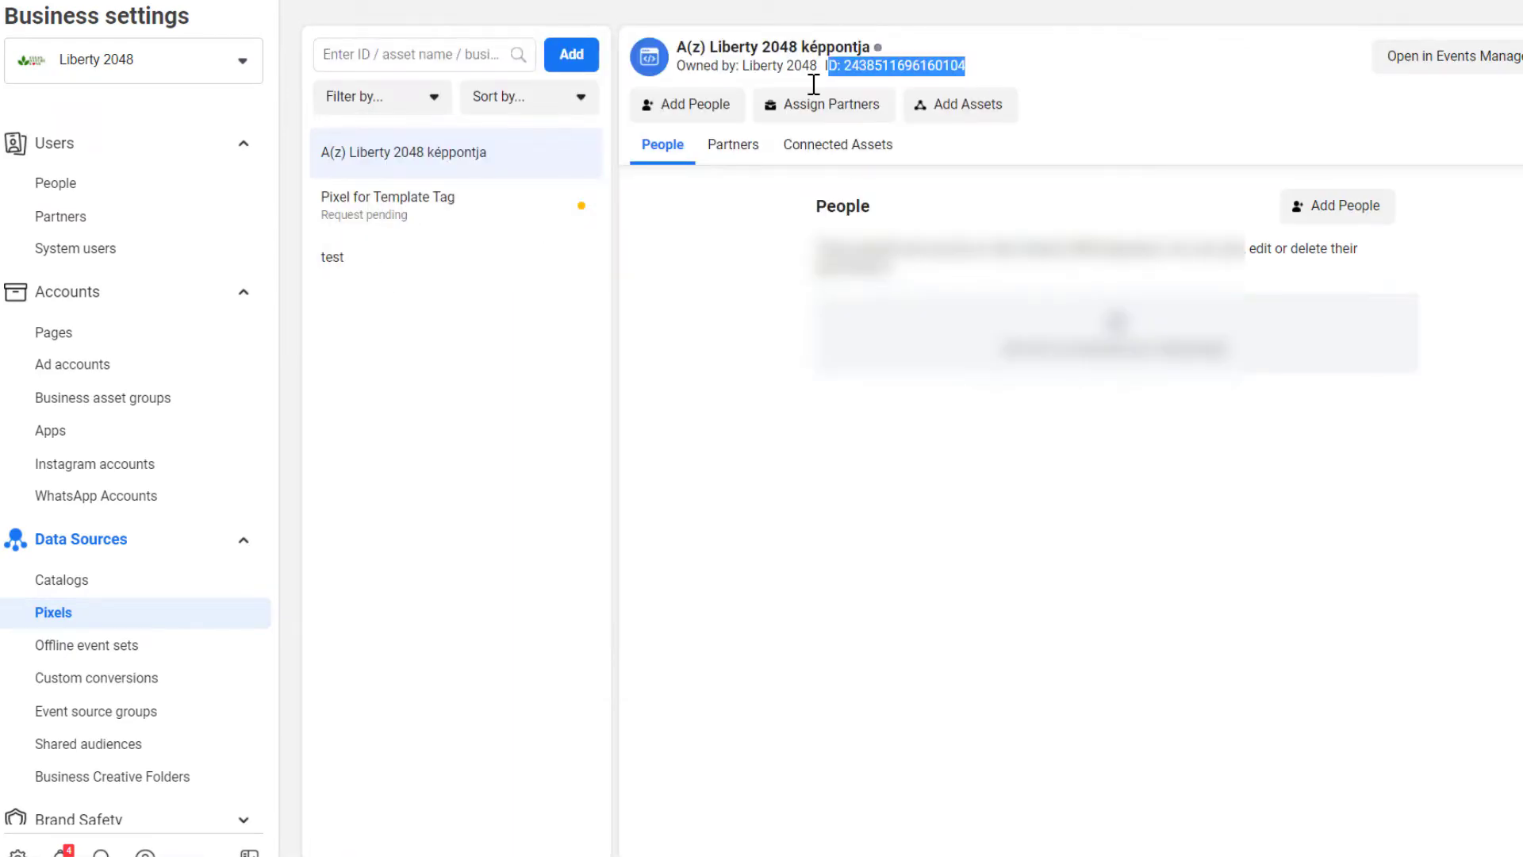
# Scroll the ROIhacks article past the Events Manager and Pixel Helper methods to Google Tag Manager
pyautogui.click(1114, 23)
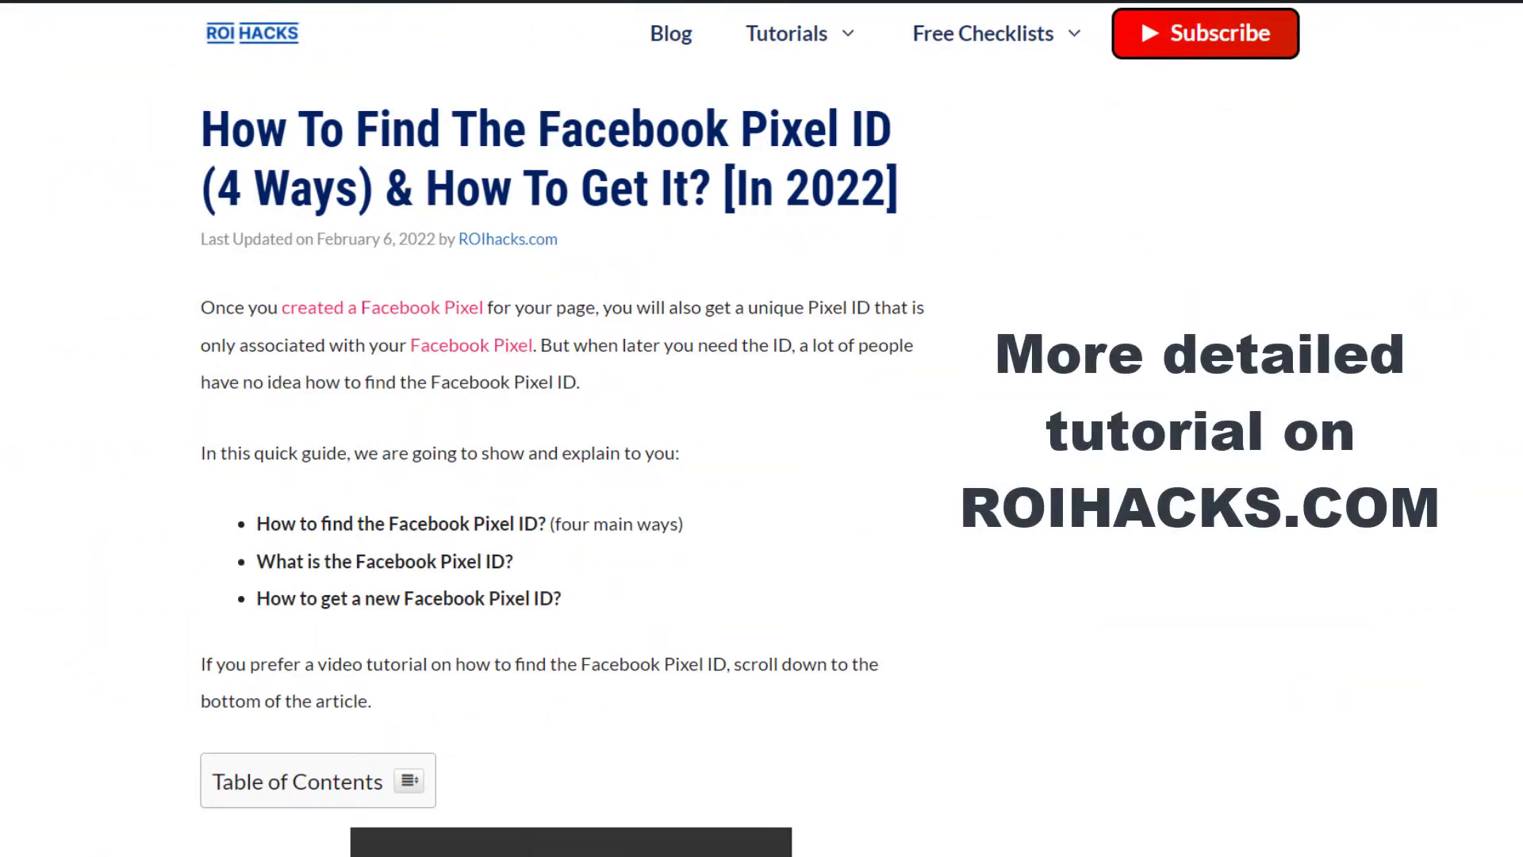
pyautogui.scroll(-3)
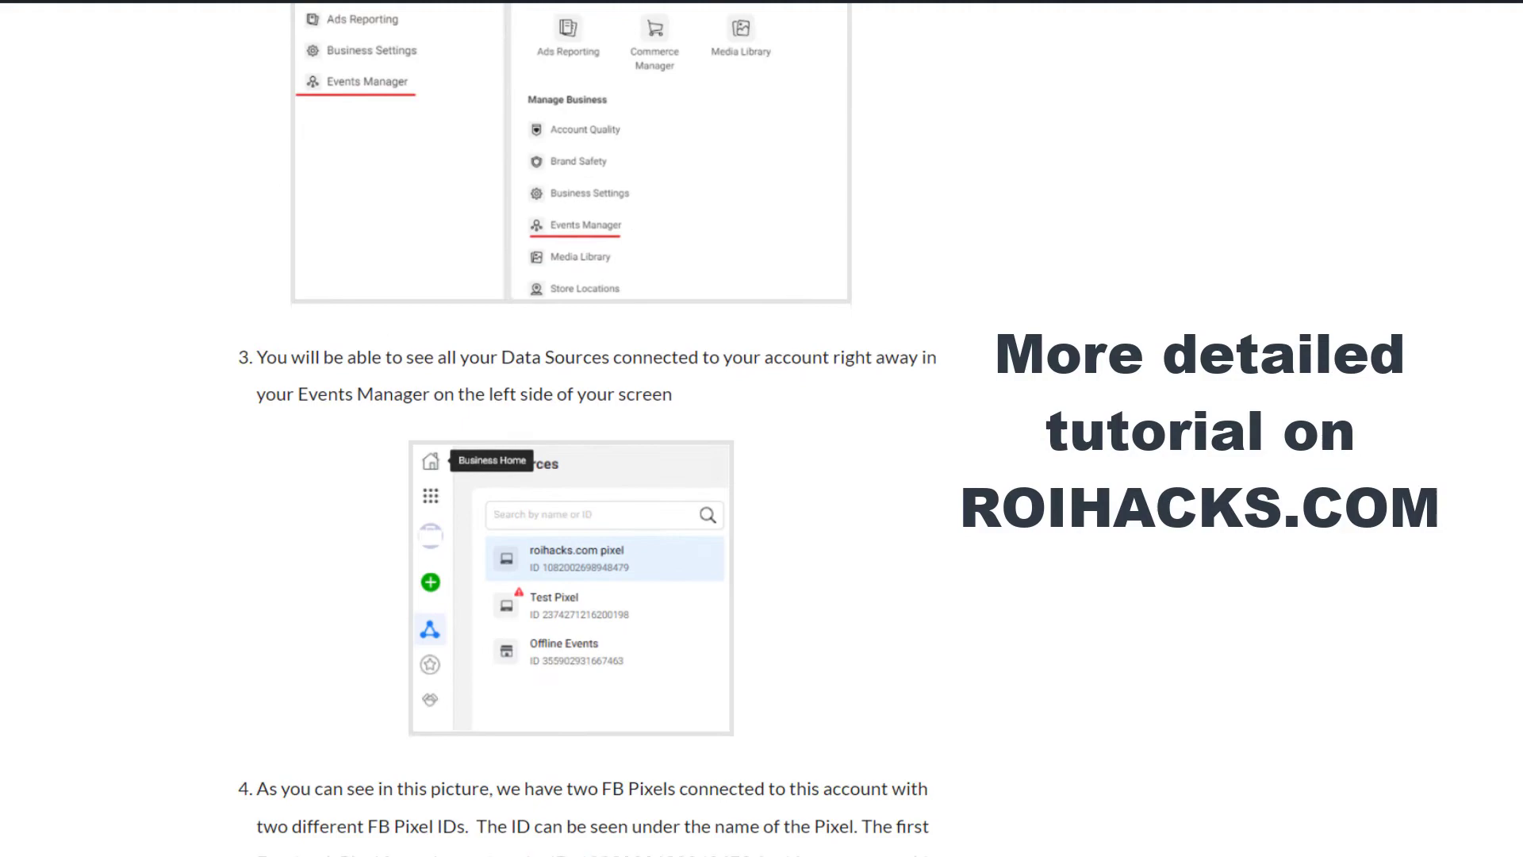
pyautogui.scroll(-3)
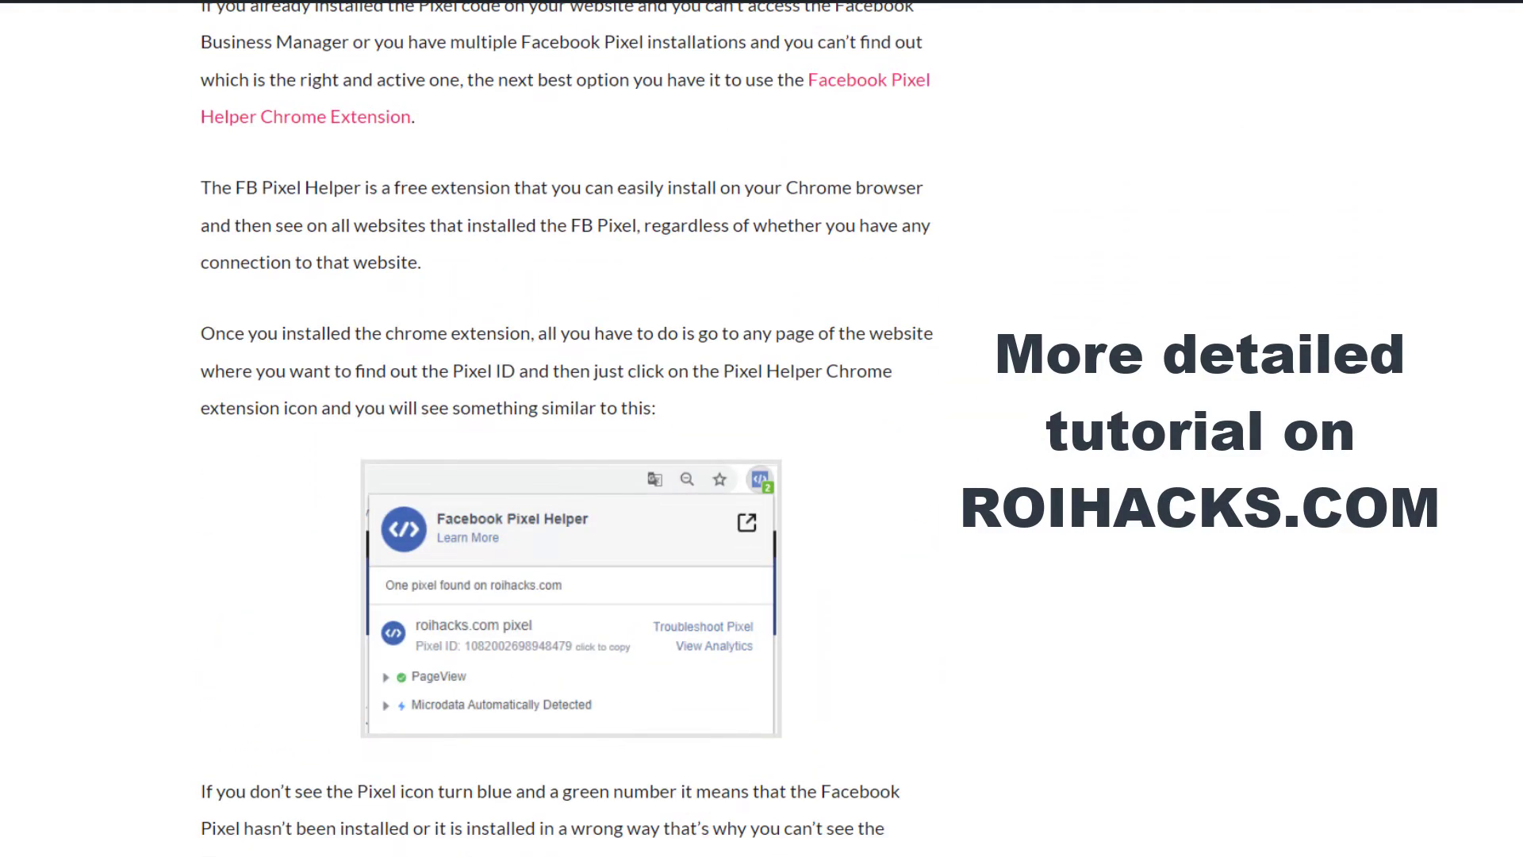
pyautogui.scroll(-3)
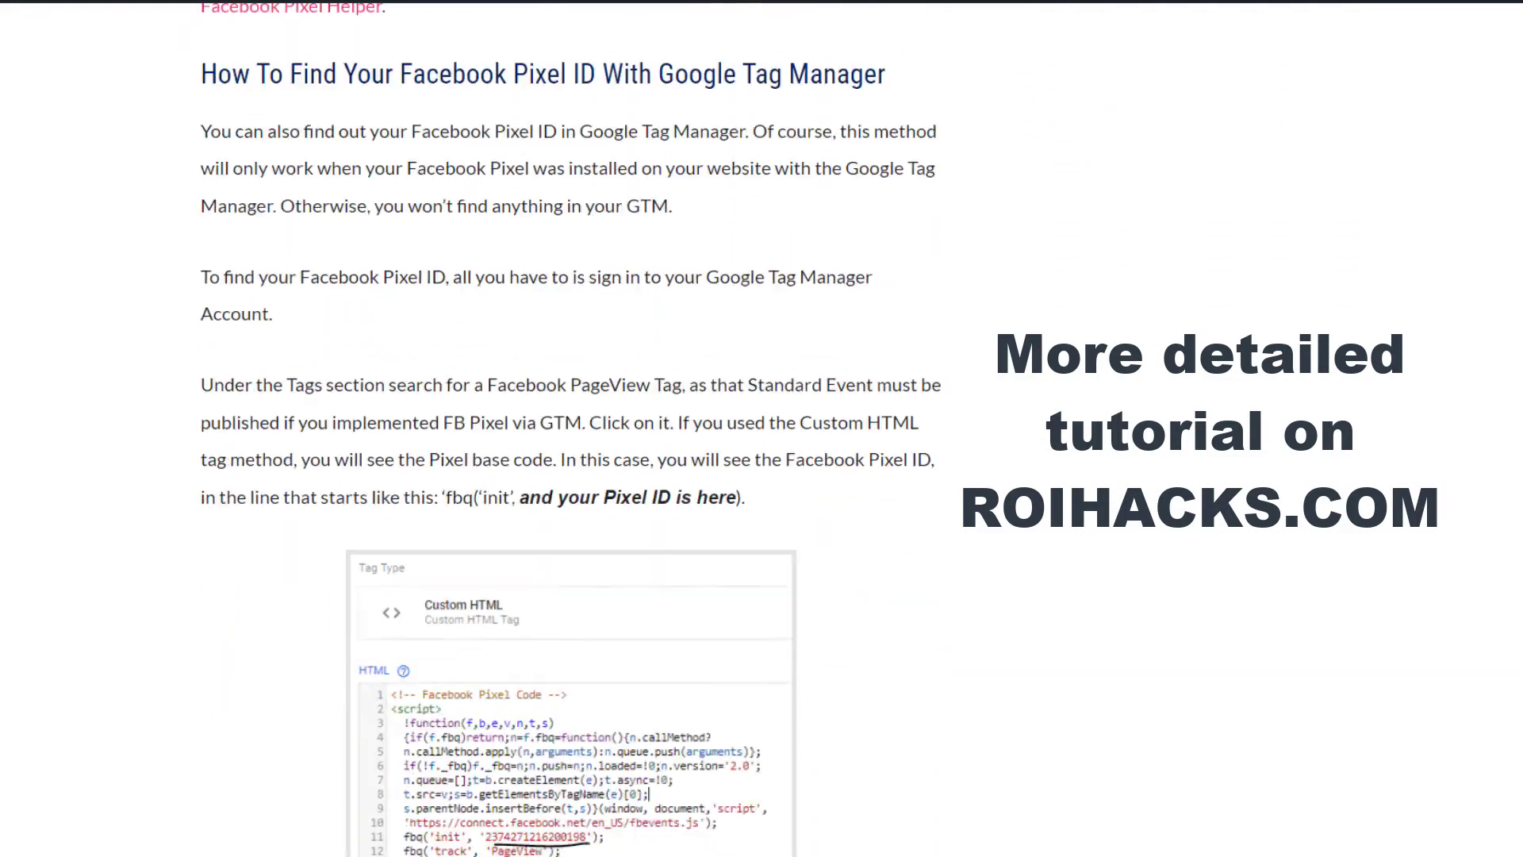
pyautogui.scroll(-3)
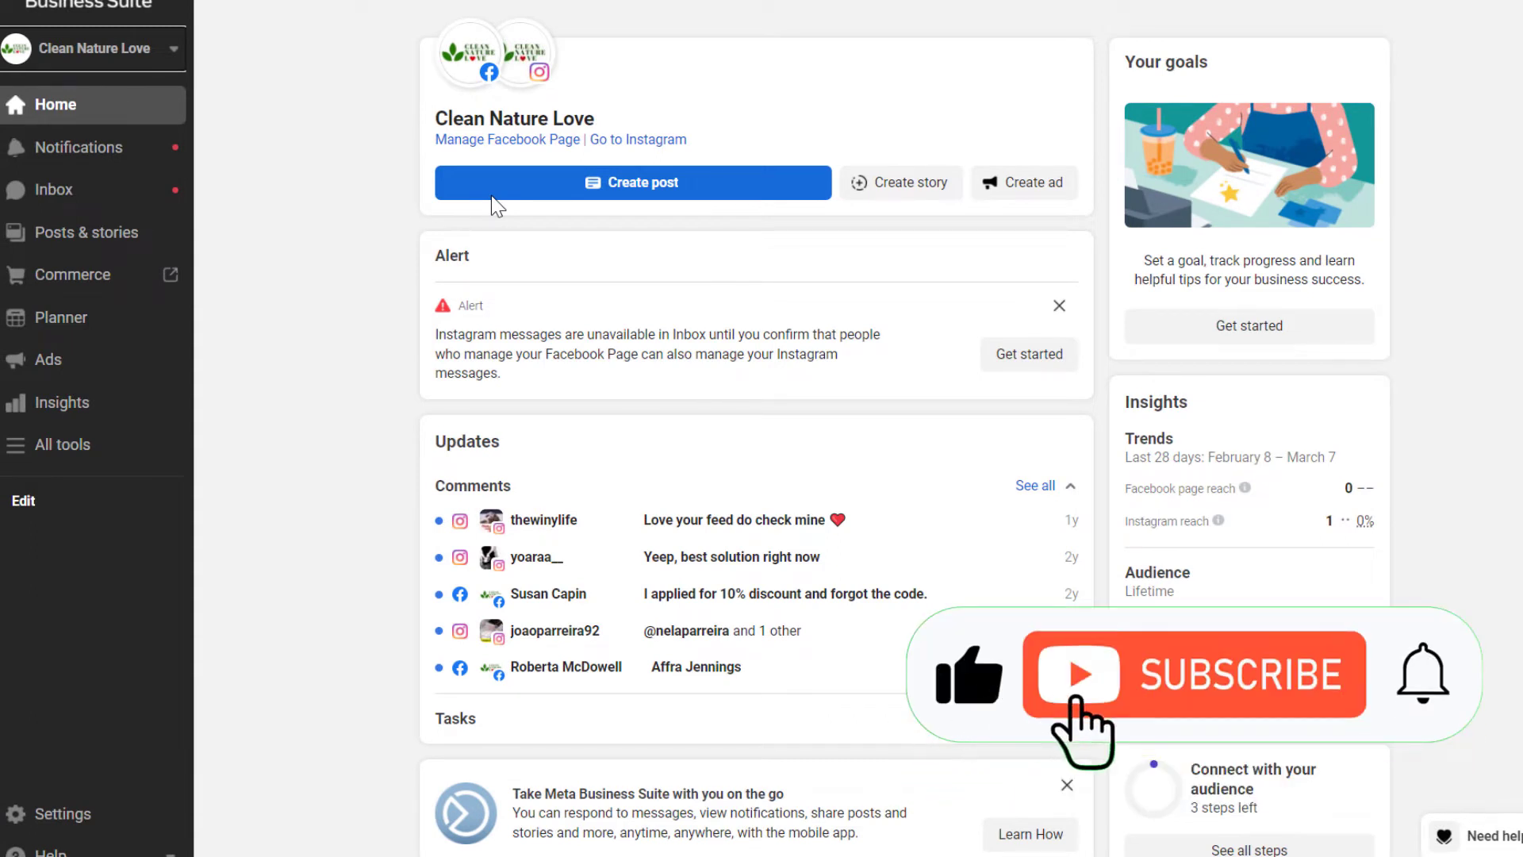
pyautogui.click(1193, 675)
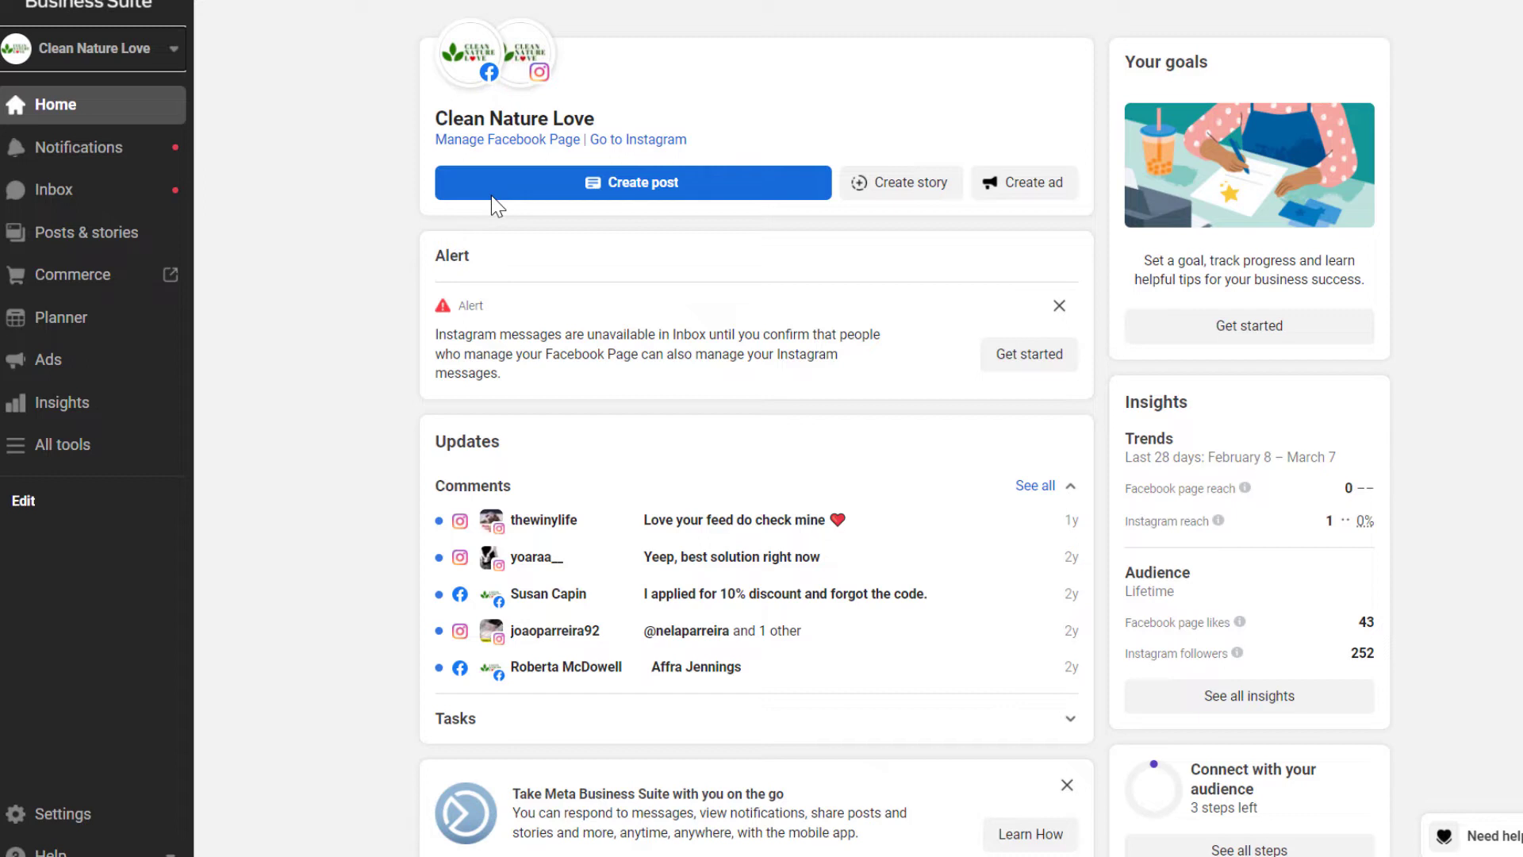
pyautogui.moveTo(719, 630)
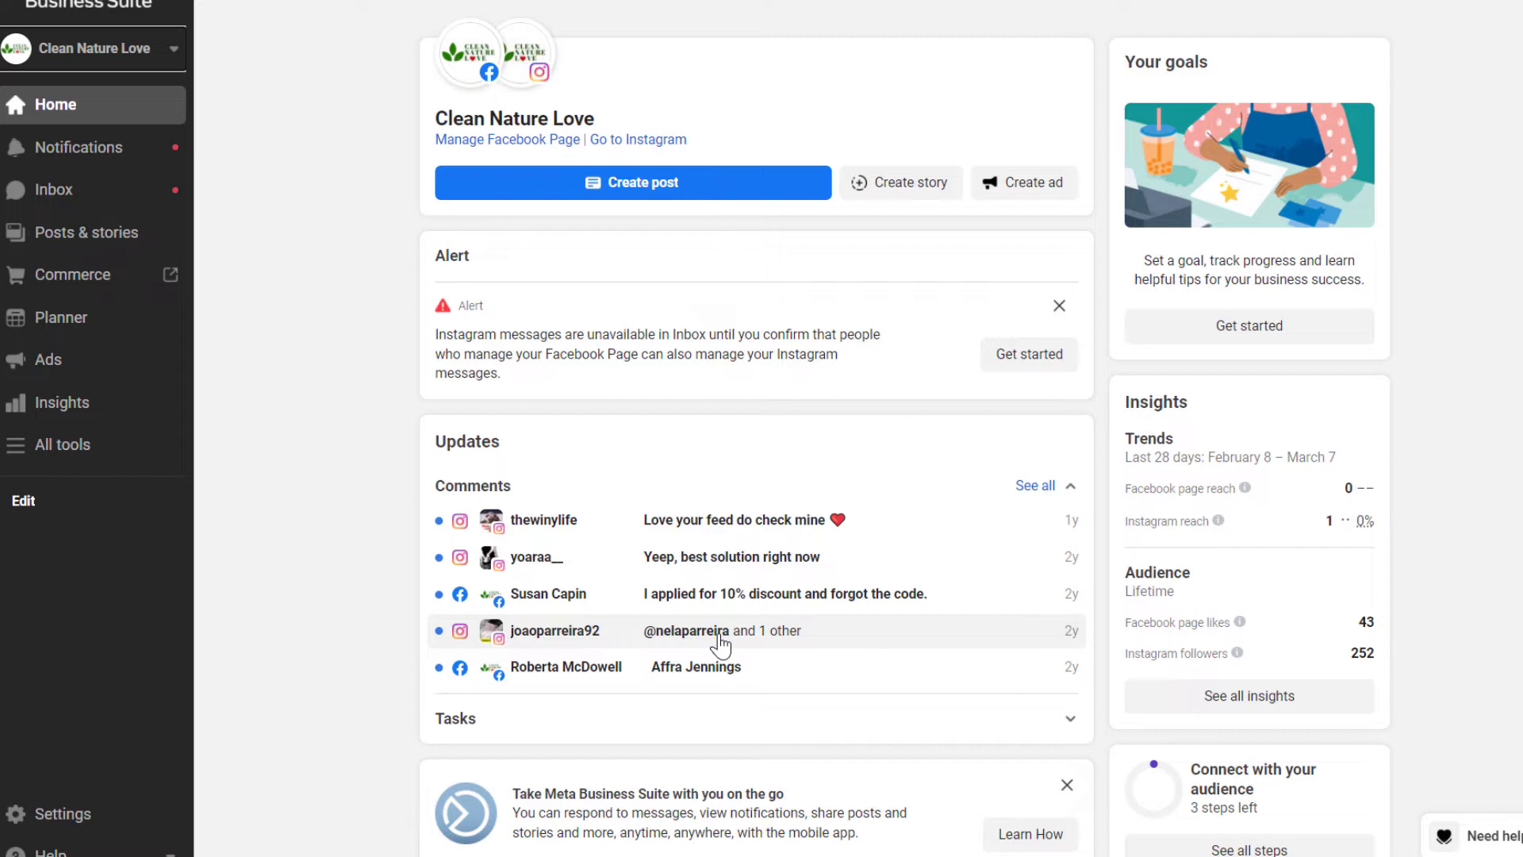
pyautogui.moveTo(464, 601)
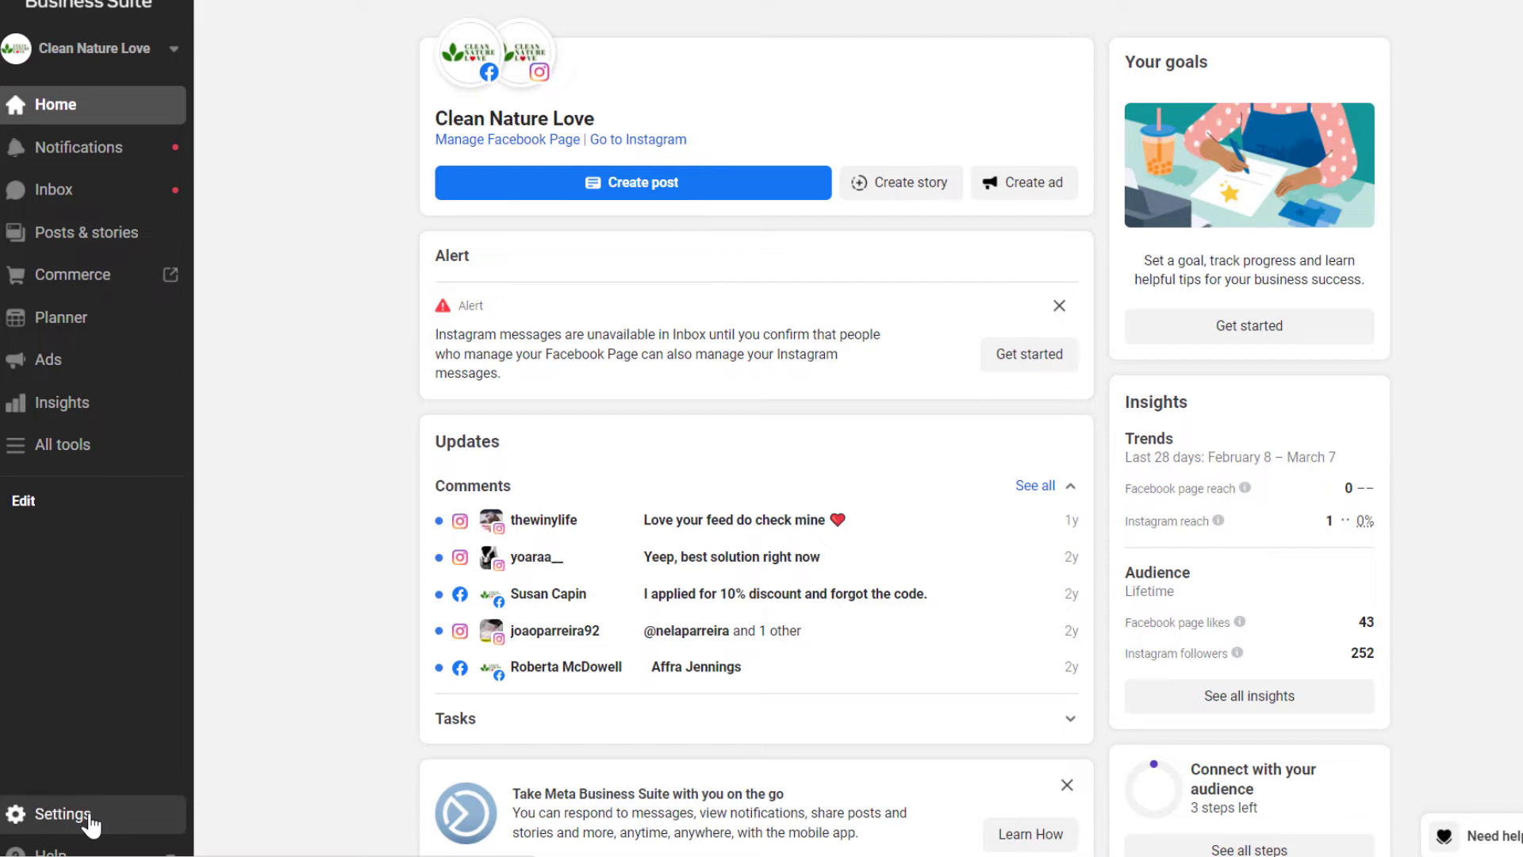
# Go from Settings to More business settings, reaching the Liberty 2048 People list
pyautogui.click(61, 813)
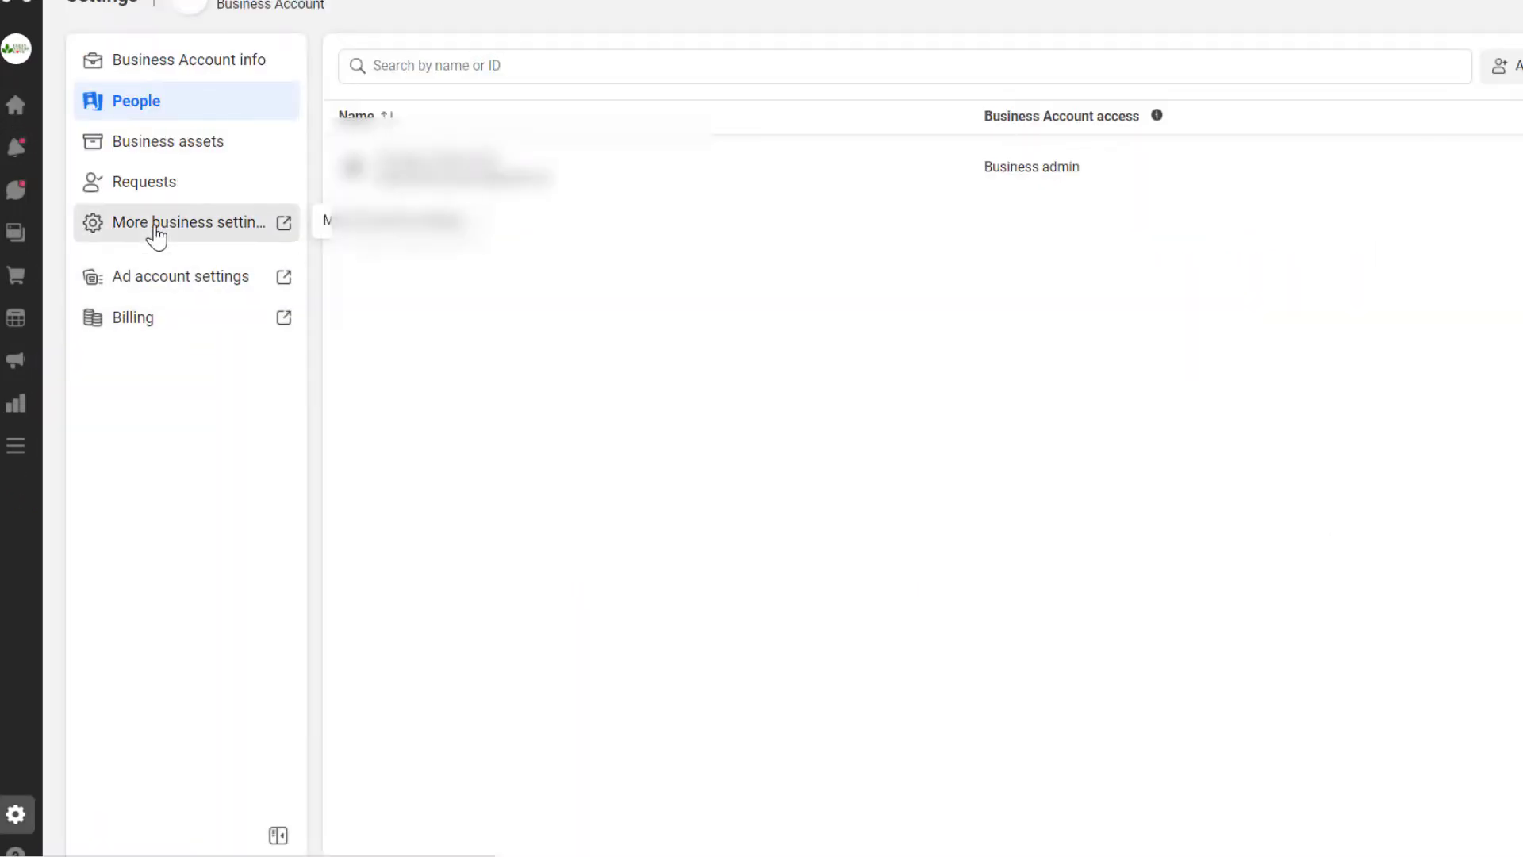
pyautogui.click(191, 222)
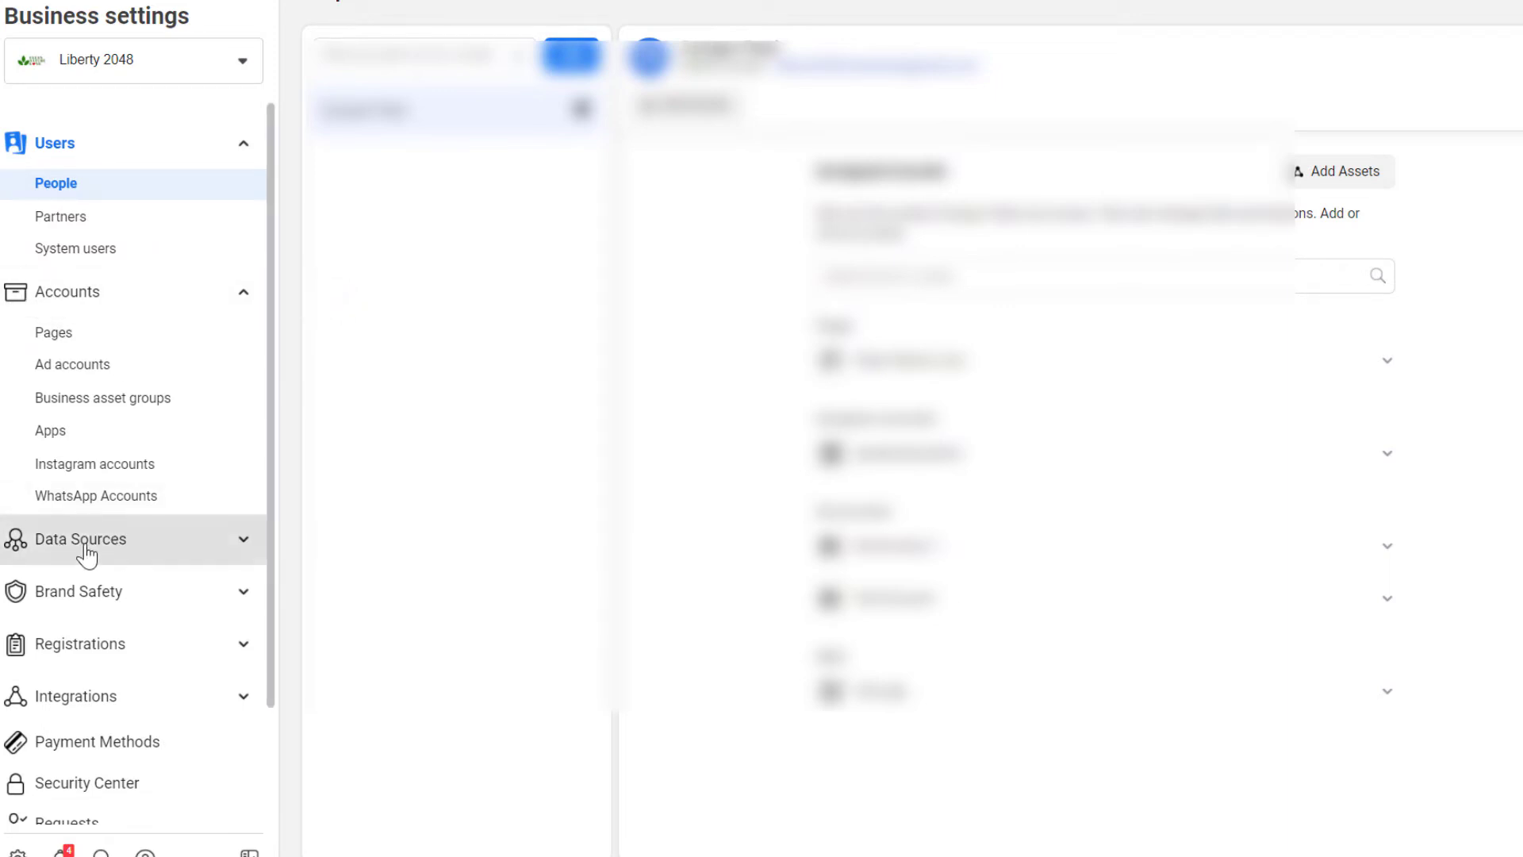
pyautogui.click(81, 538)
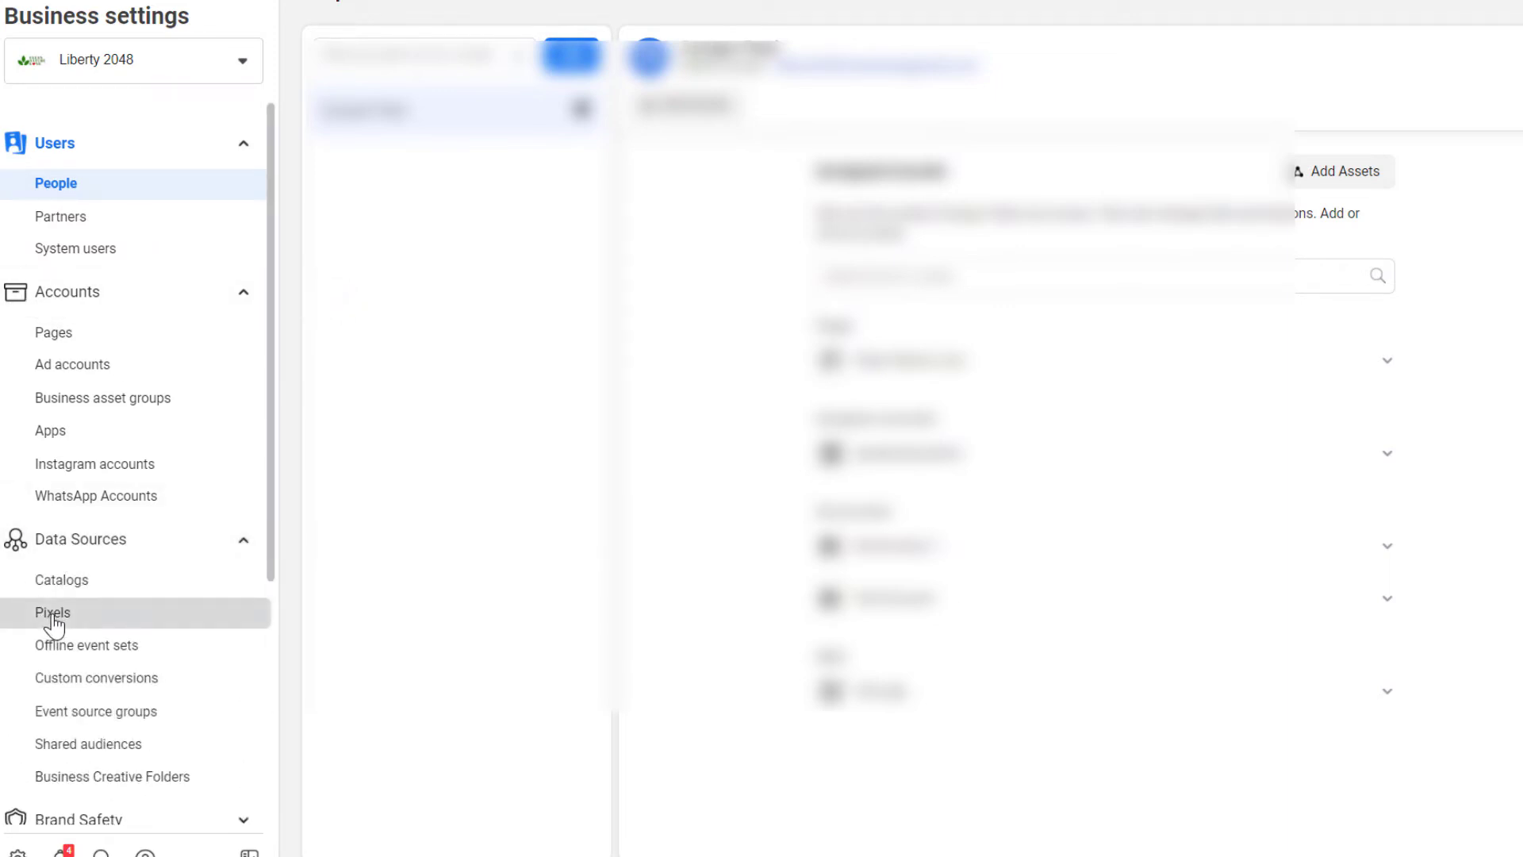
pyautogui.click(53, 611)
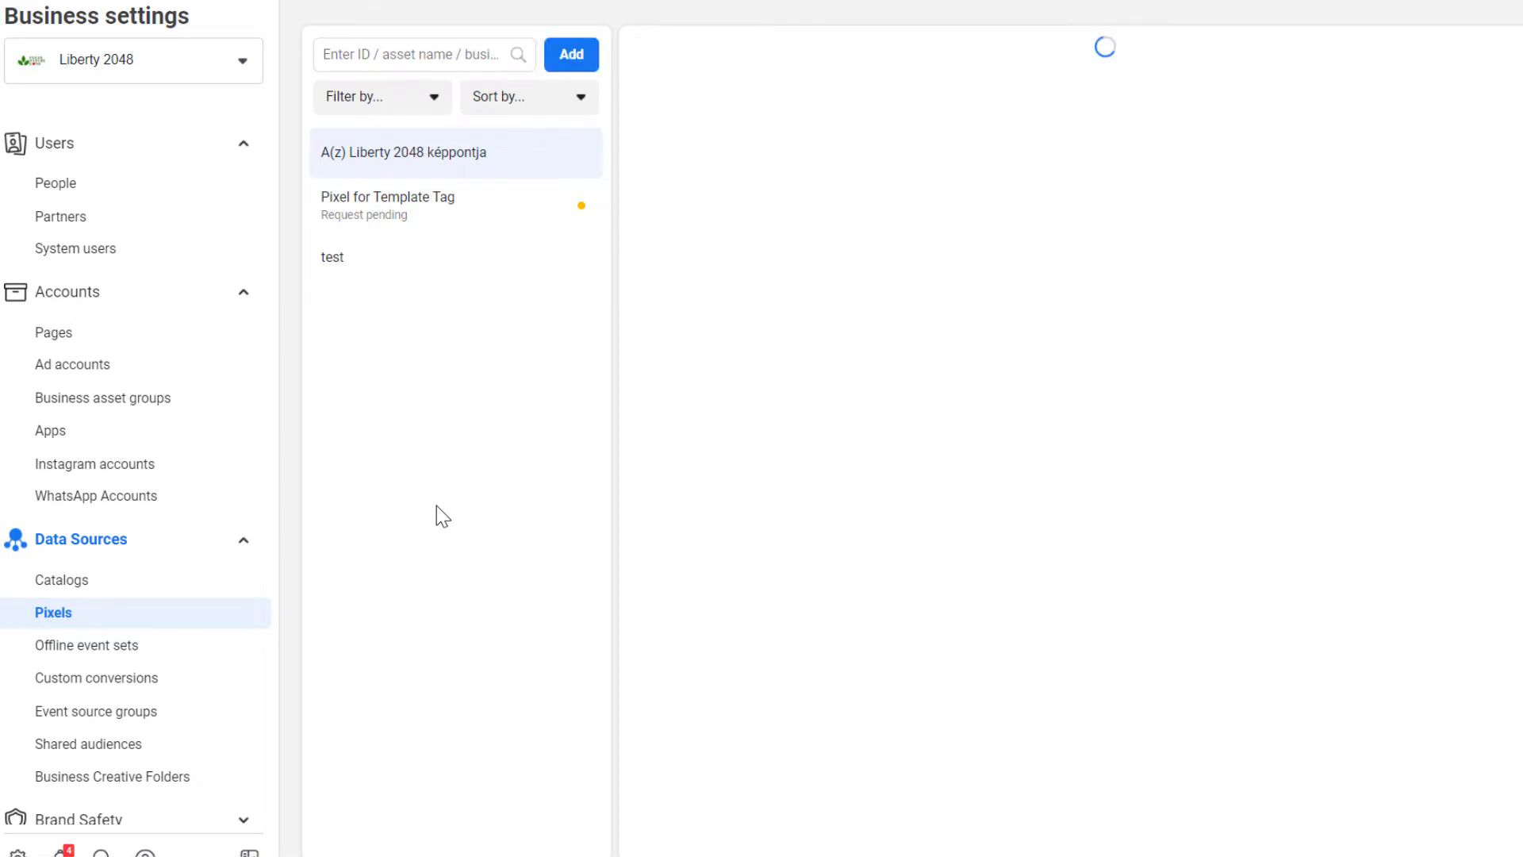
pyautogui.click(405, 152)
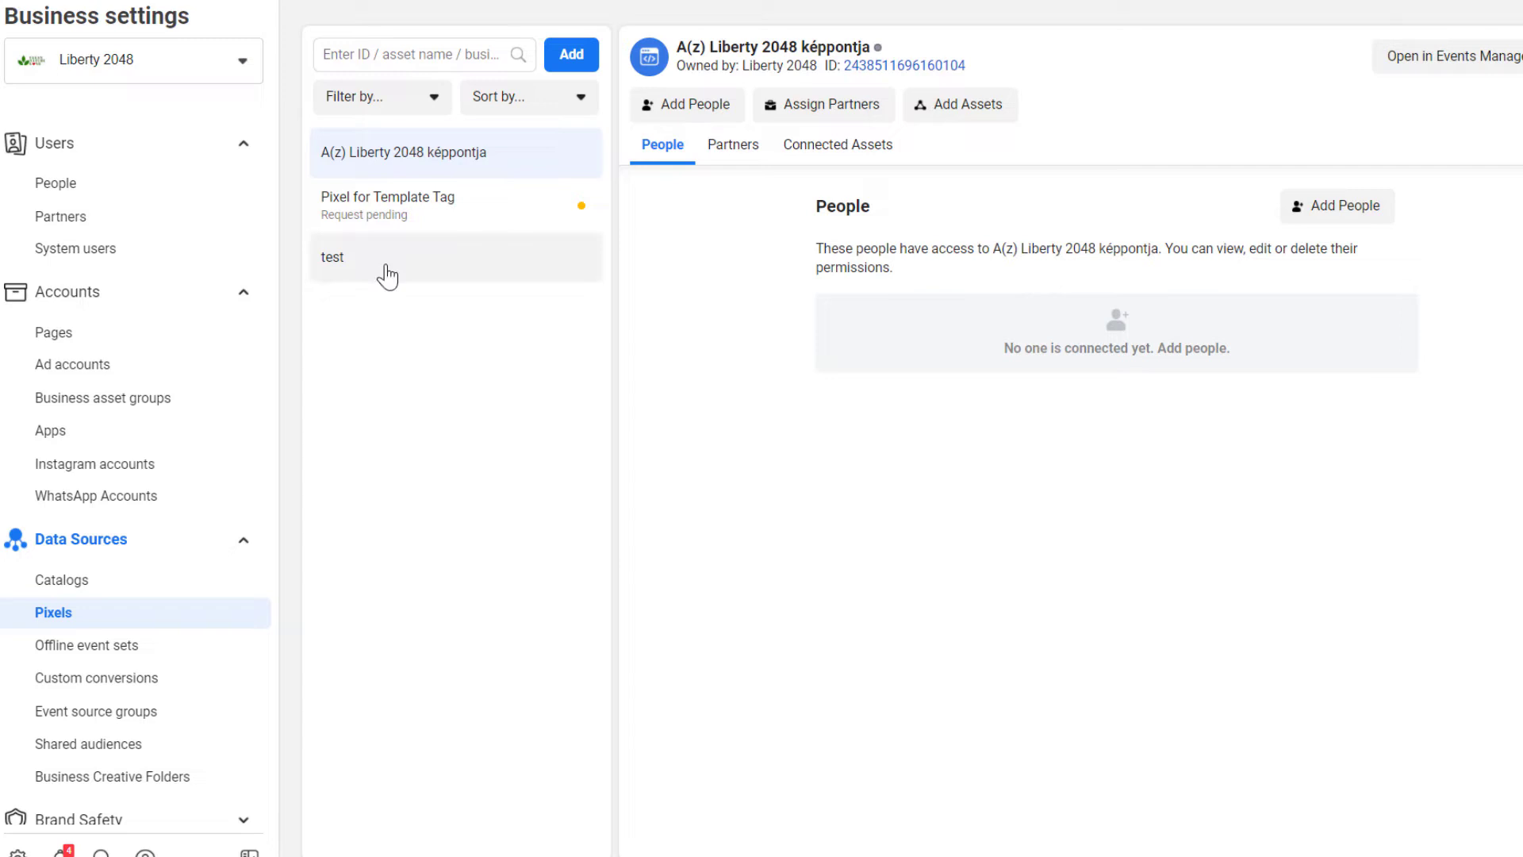
pyautogui.moveTo(407, 205)
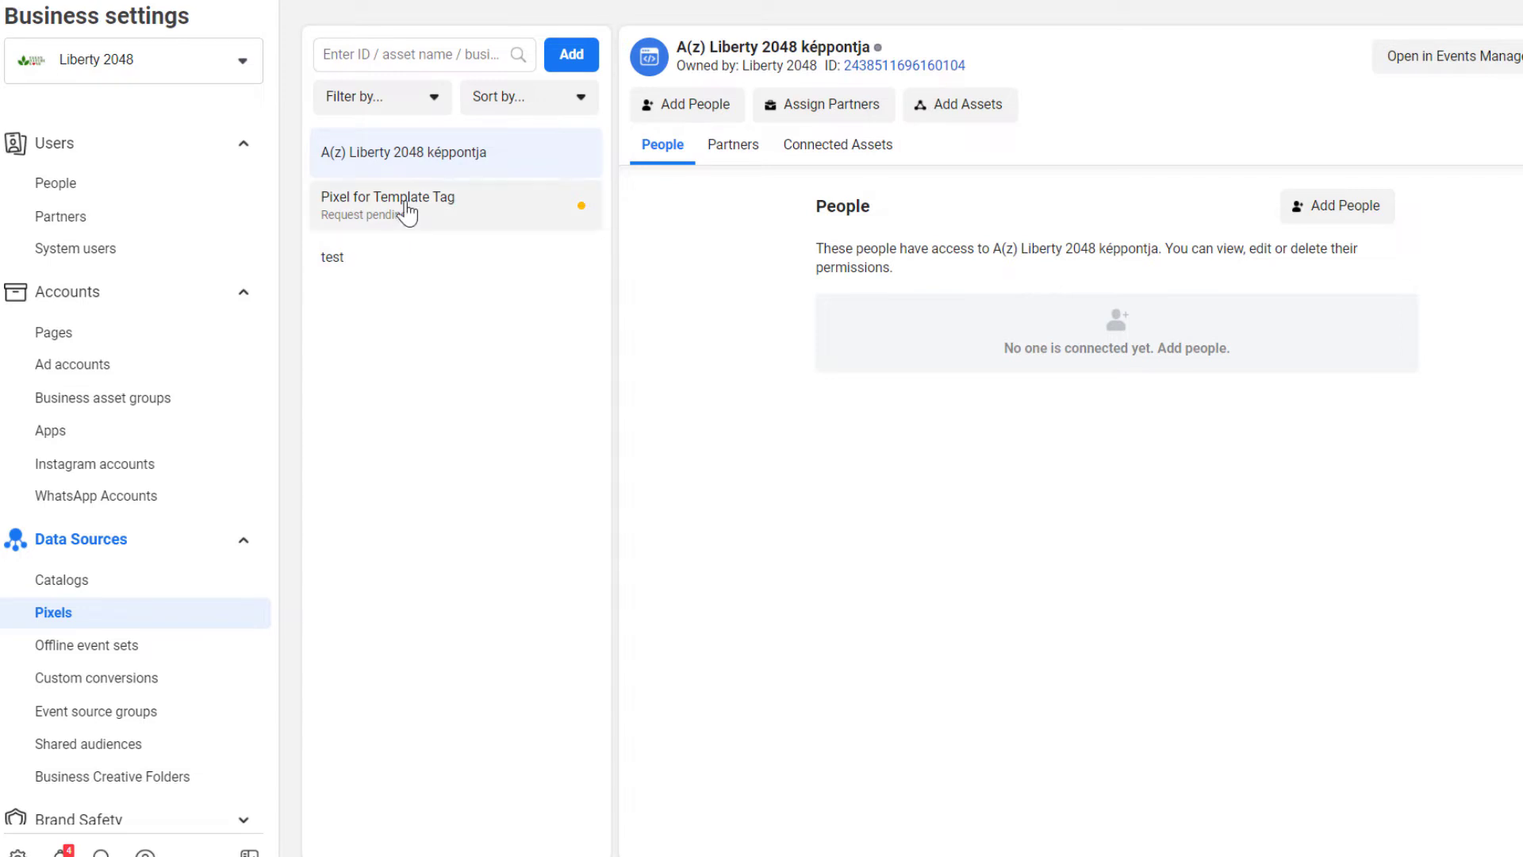
pyautogui.moveTo(420, 216)
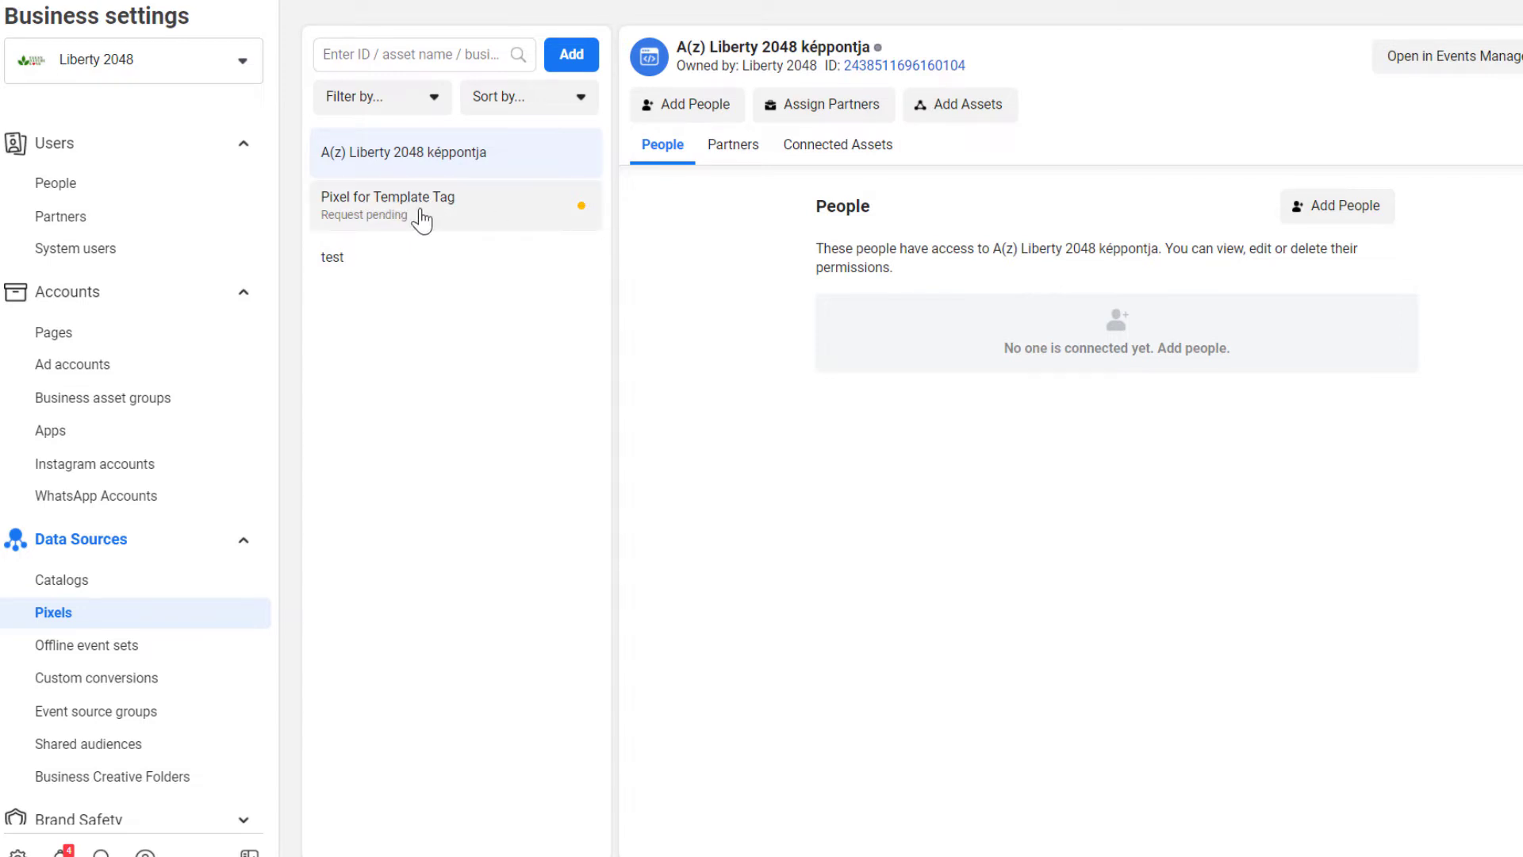
pyautogui.moveTo(905, 65)
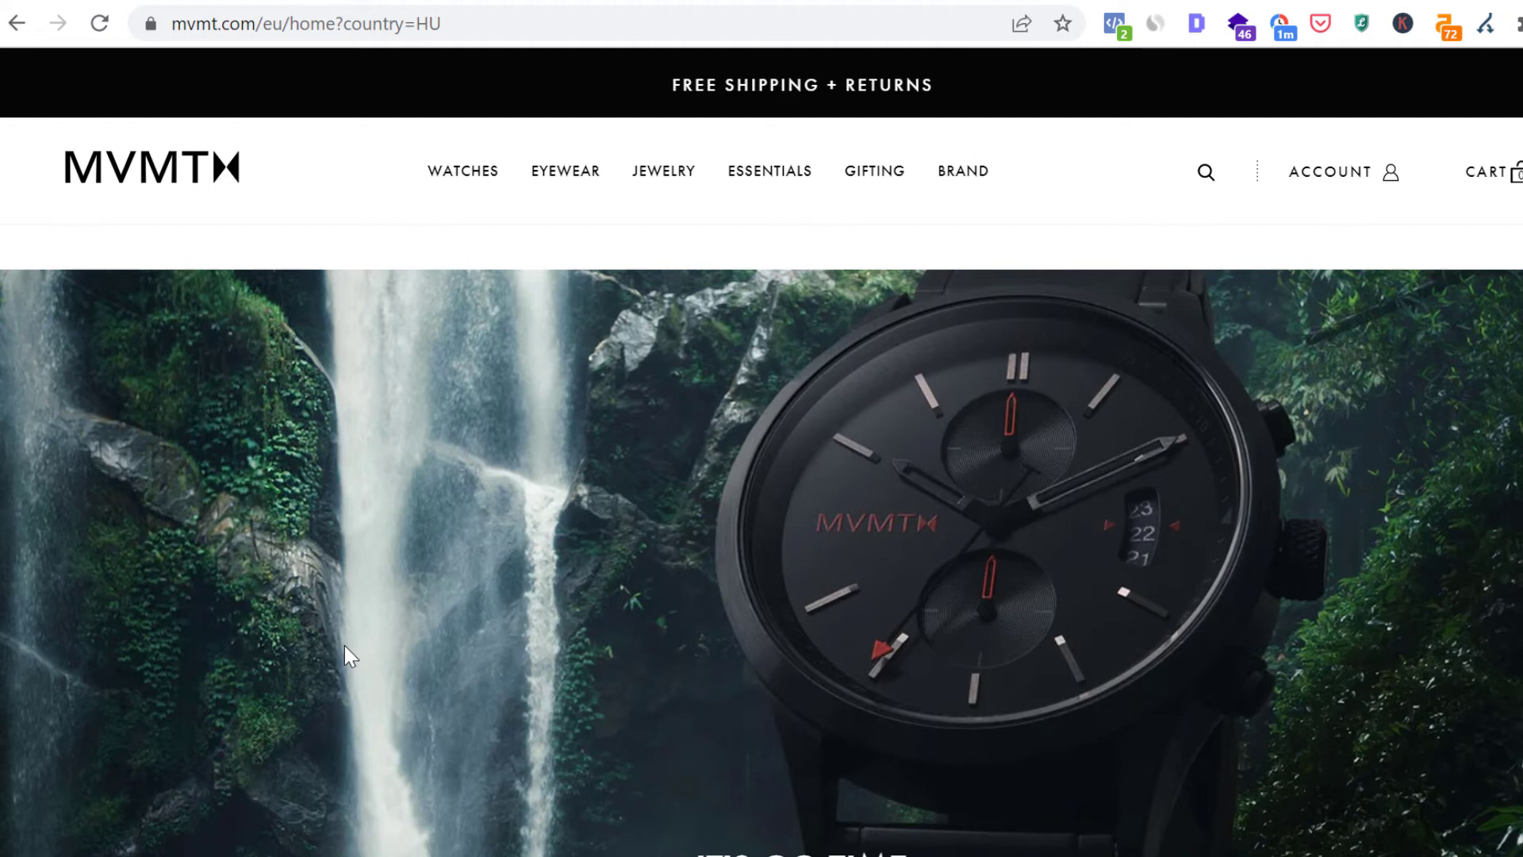
pyautogui.moveTo(1095, 64)
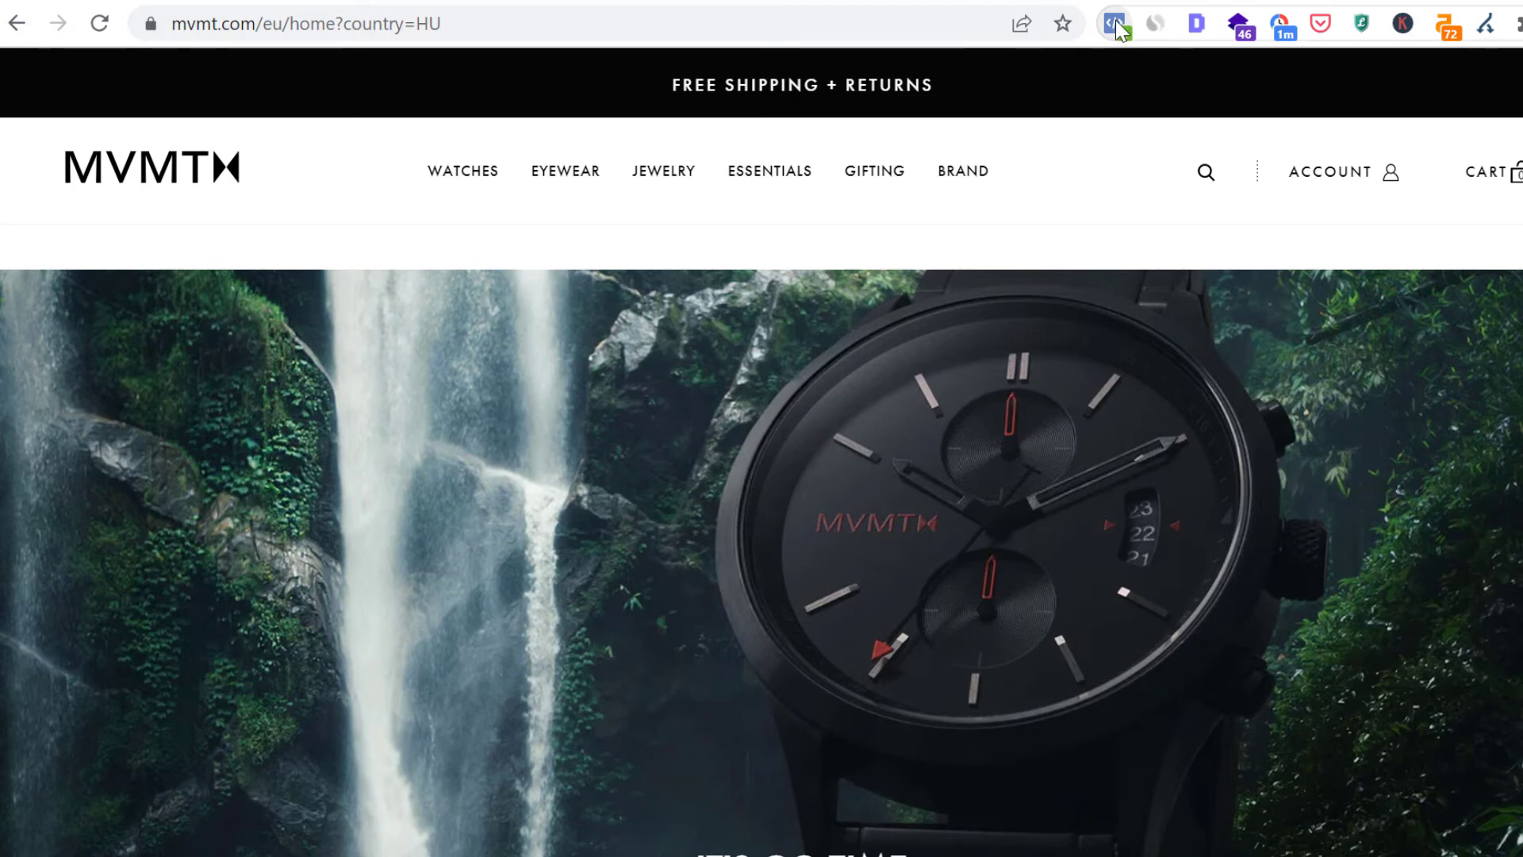
pyautogui.click(1115, 23)
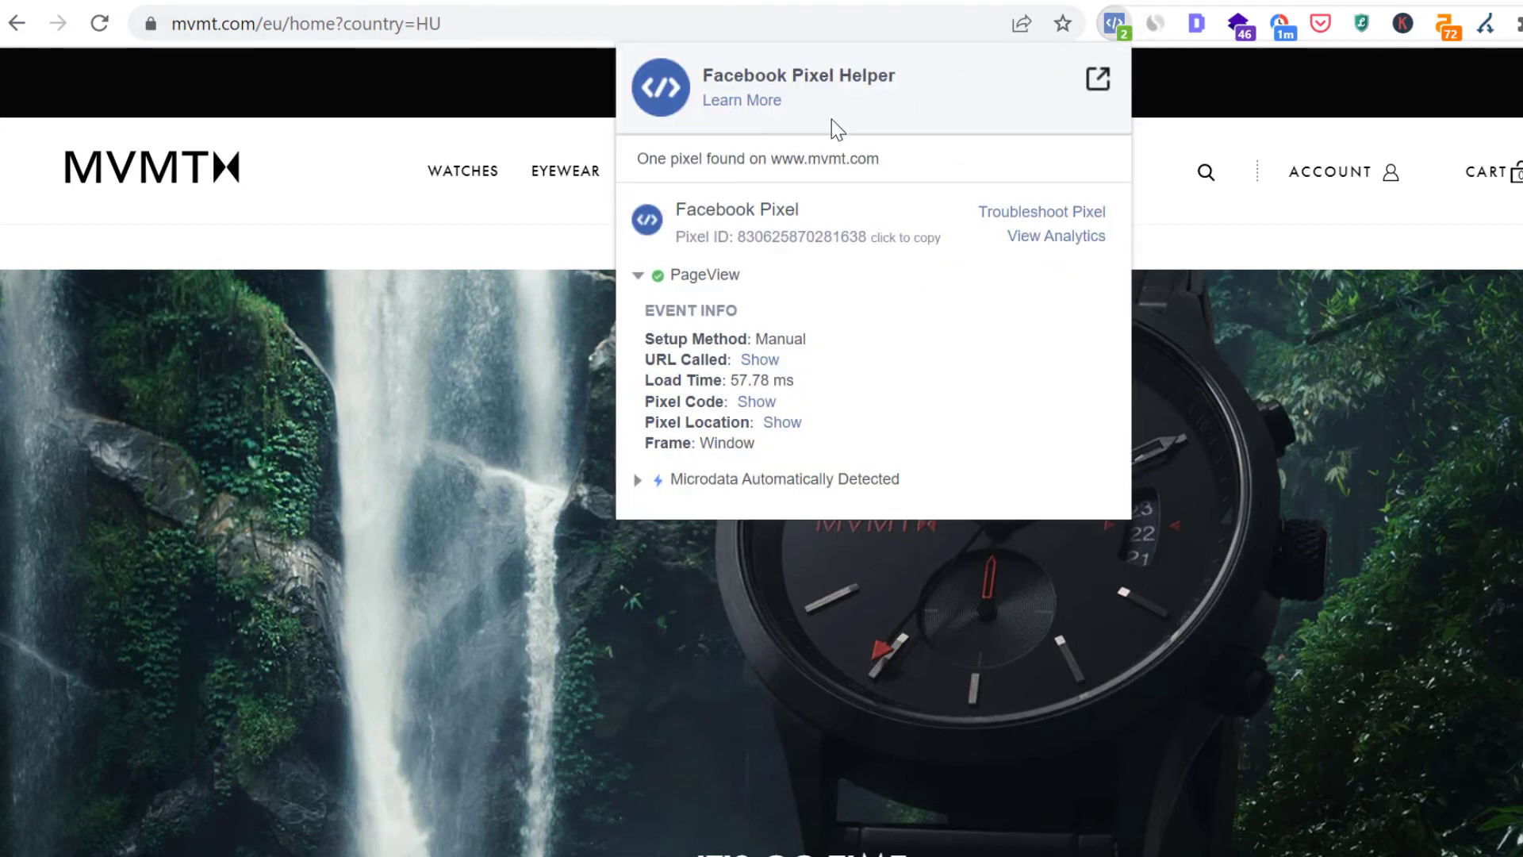
pyautogui.moveTo(1055, 107)
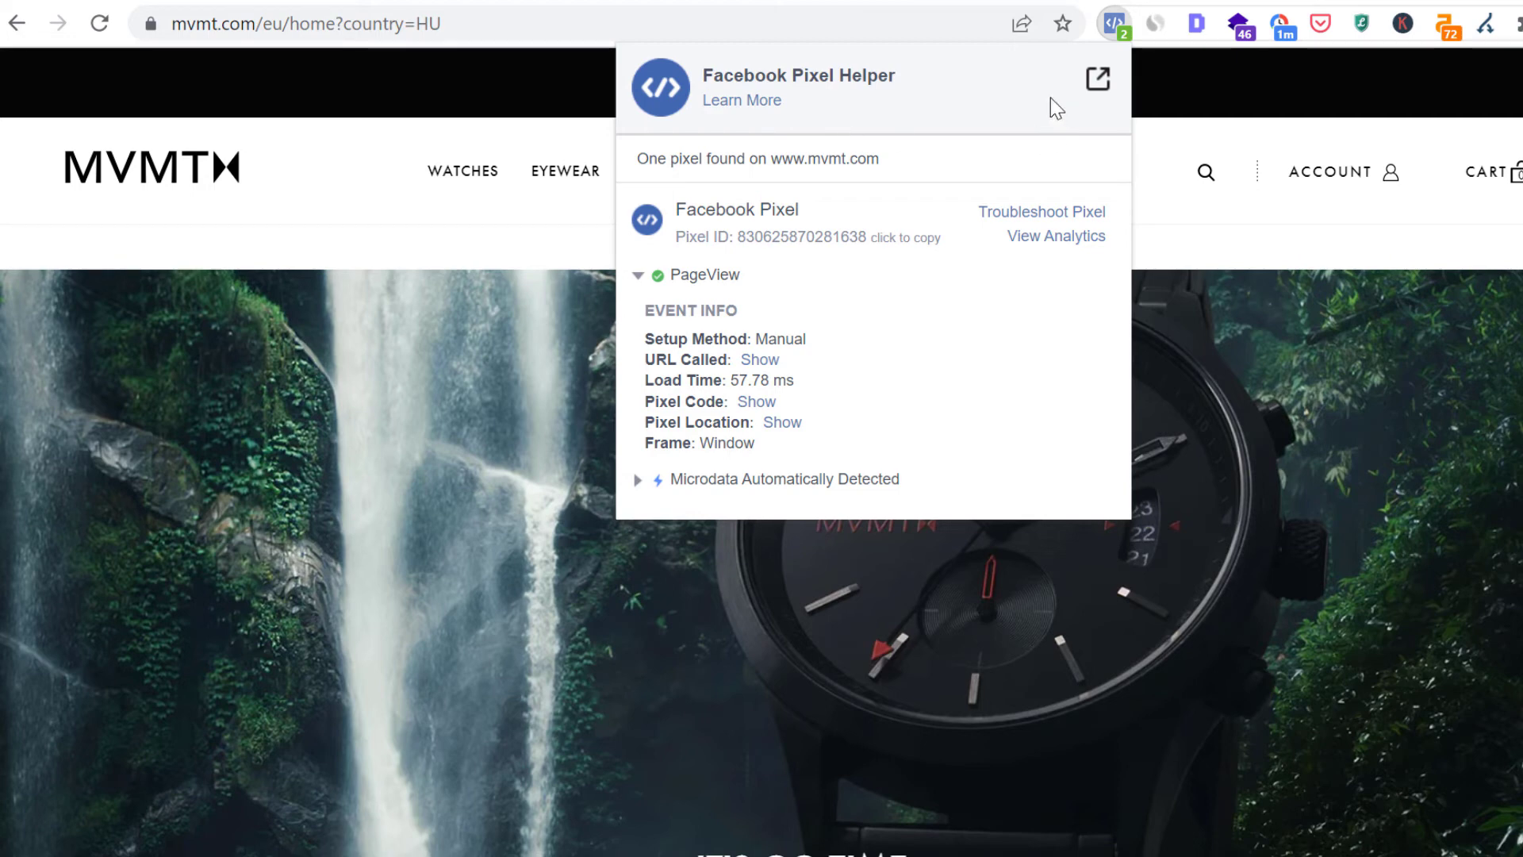
pyautogui.moveTo(838, 227)
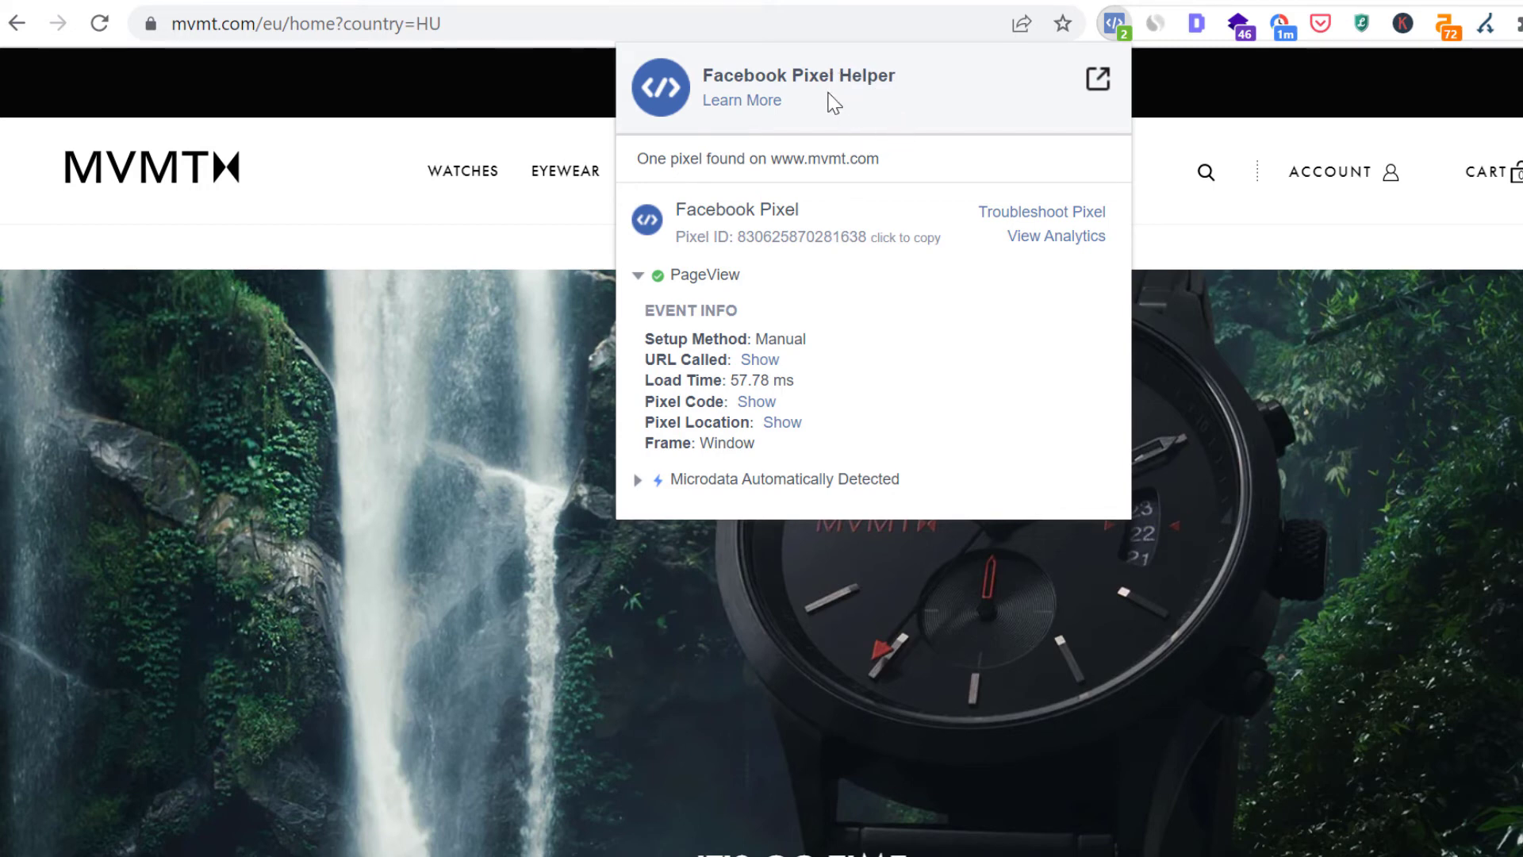
pyautogui.moveTo(991, 181)
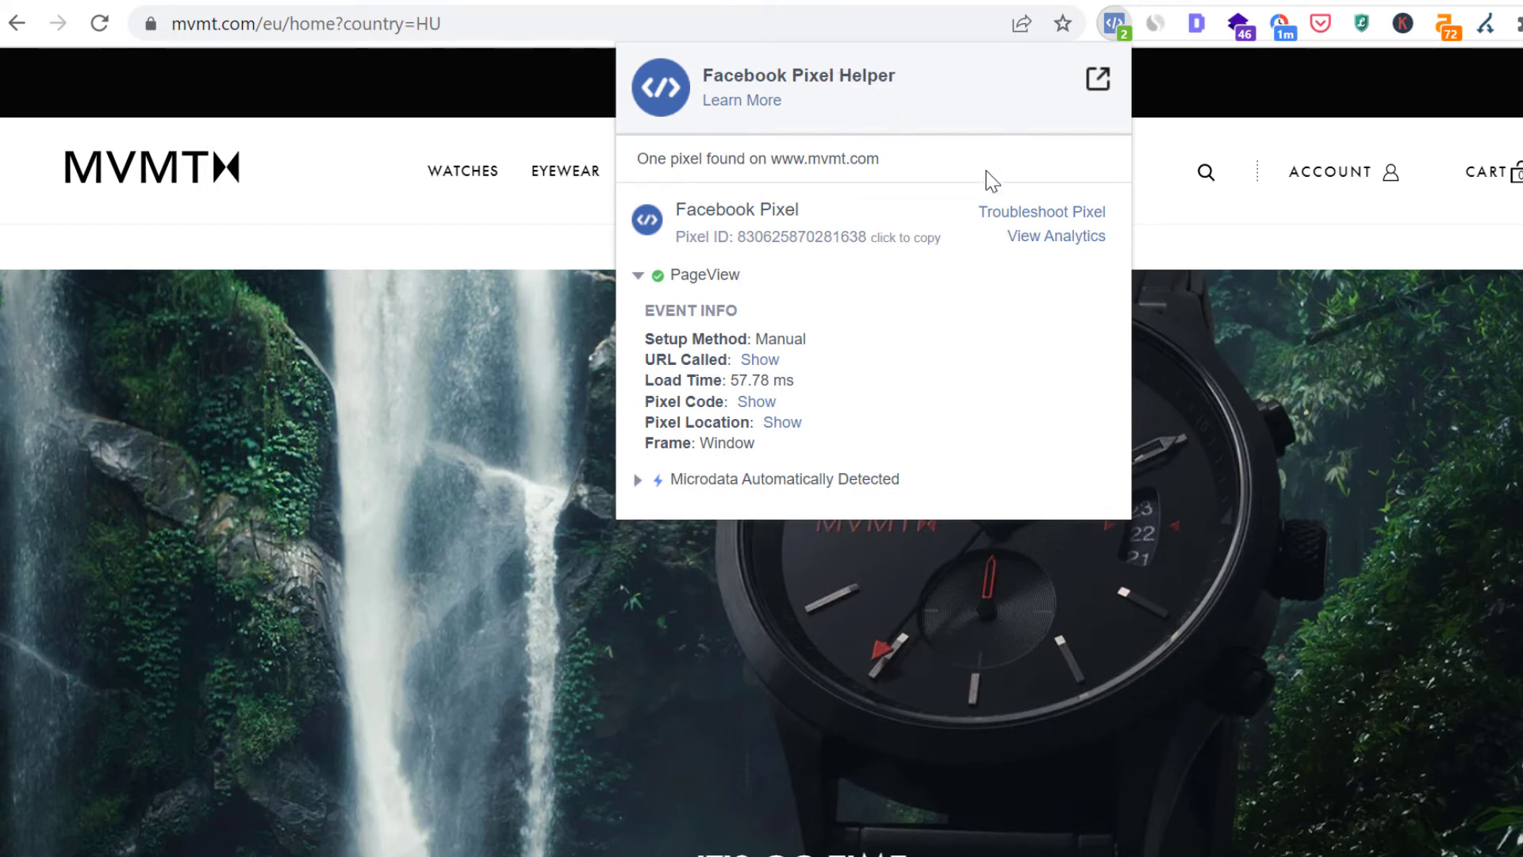
pyautogui.moveTo(794, 299)
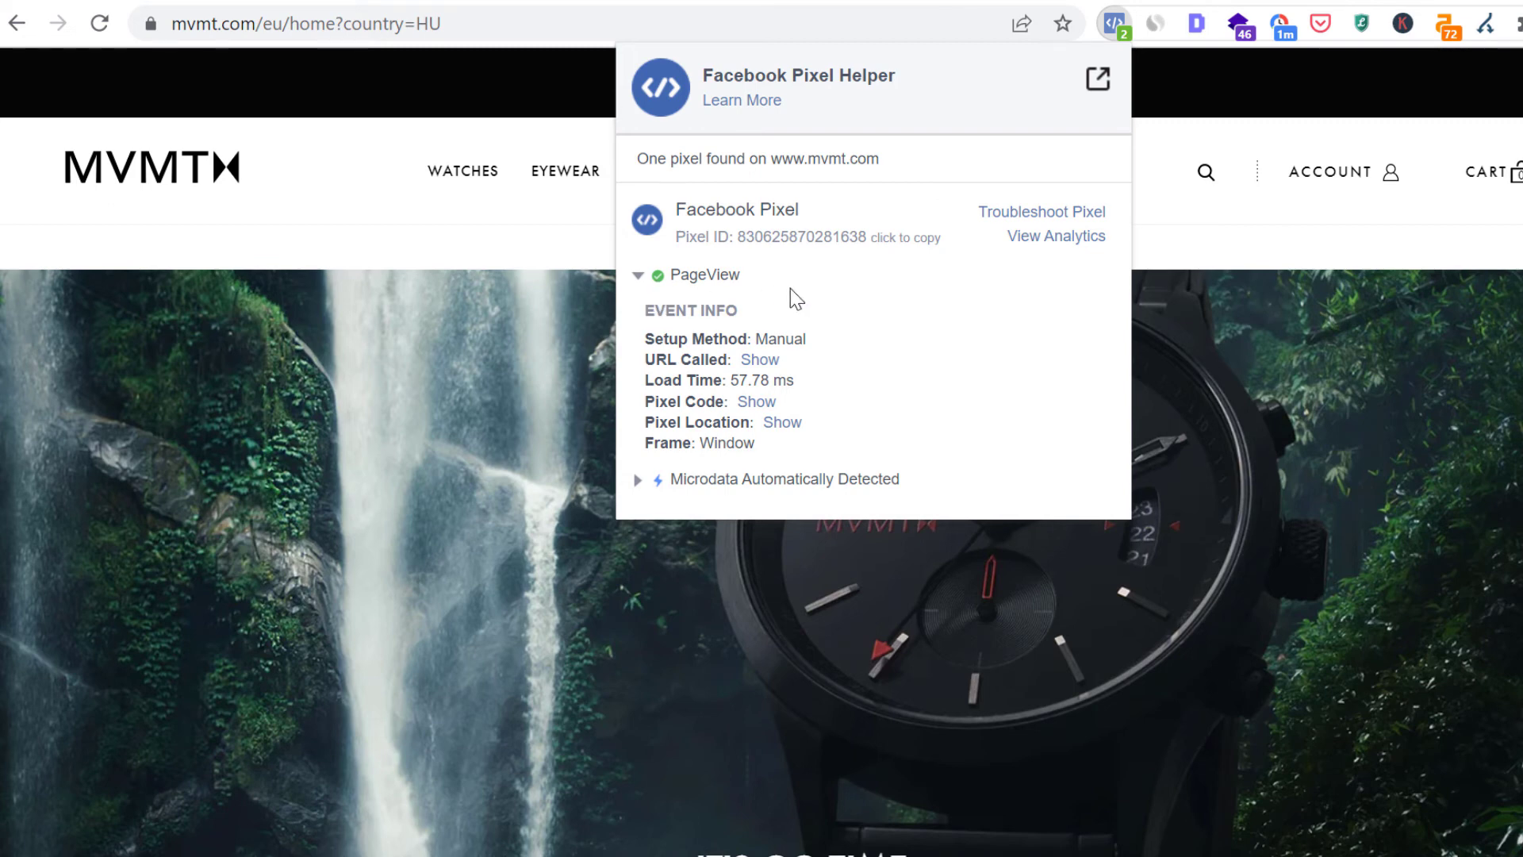